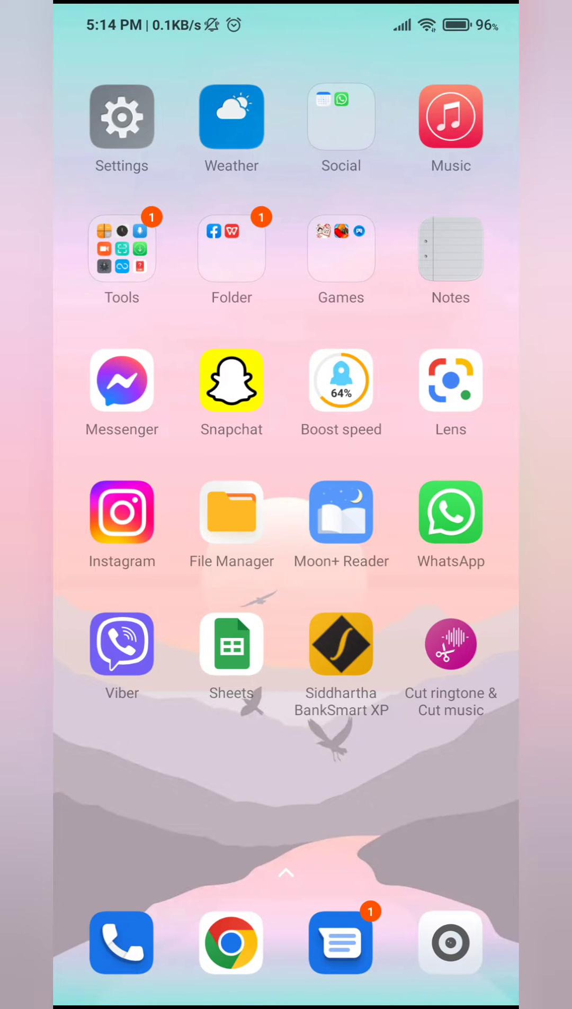
- Launch Chrome from the dock and open its three-dot menu
{"action": "left_click", "coordinate": [232, 943]}
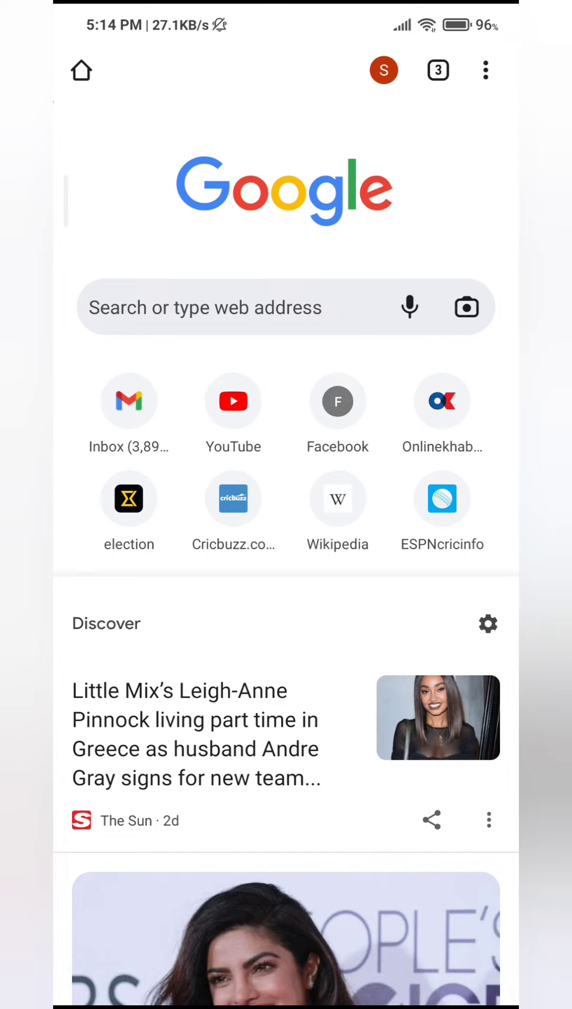
{"action": "left_click", "coordinate": [485, 69]}
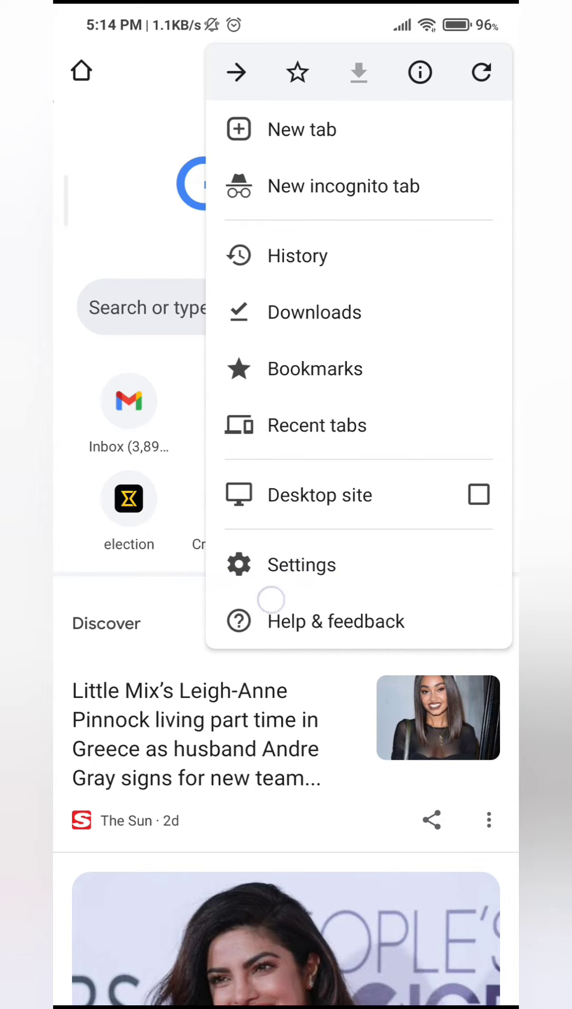
- Open Chrome Settings and scroll down to the Advanced section
{"action": "left_click", "coordinate": [301, 564]}
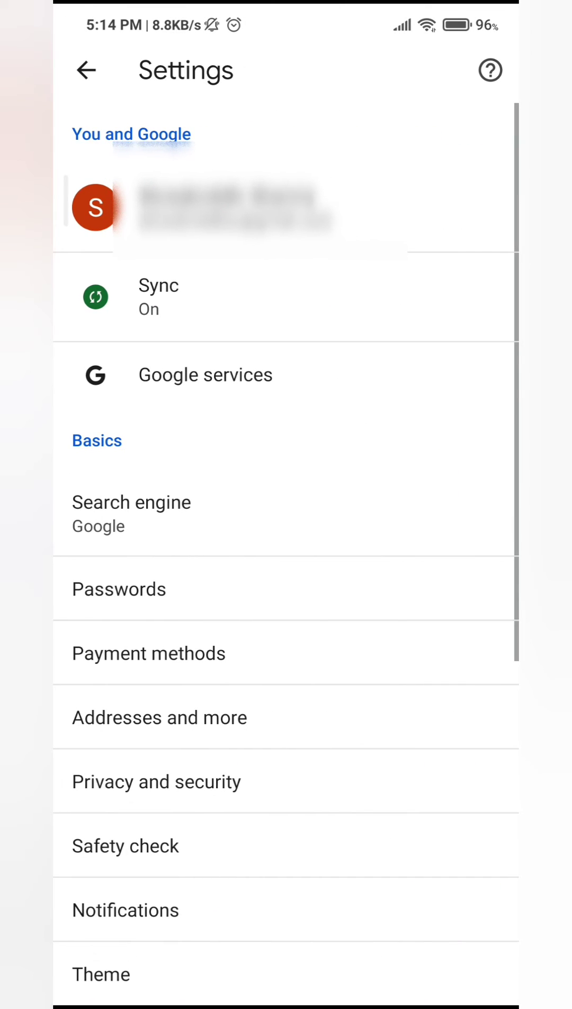
{"action": "scroll", "scroll_direction": "down", "scroll_amount": 3}
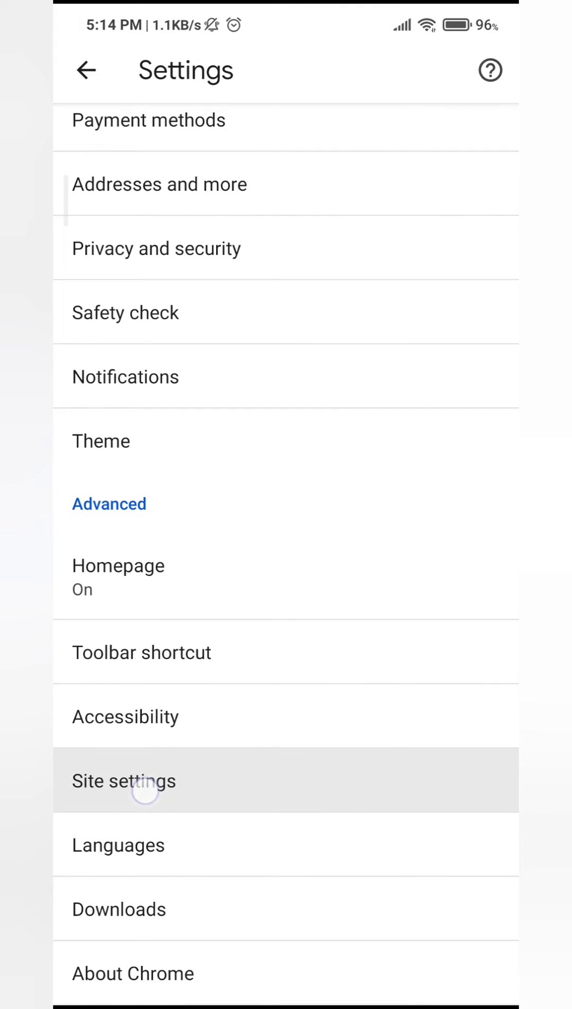
- In Site settings, toggle JavaScript off to Blocked, then back on to allowed
{"action": "left_click", "coordinate": [125, 780]}
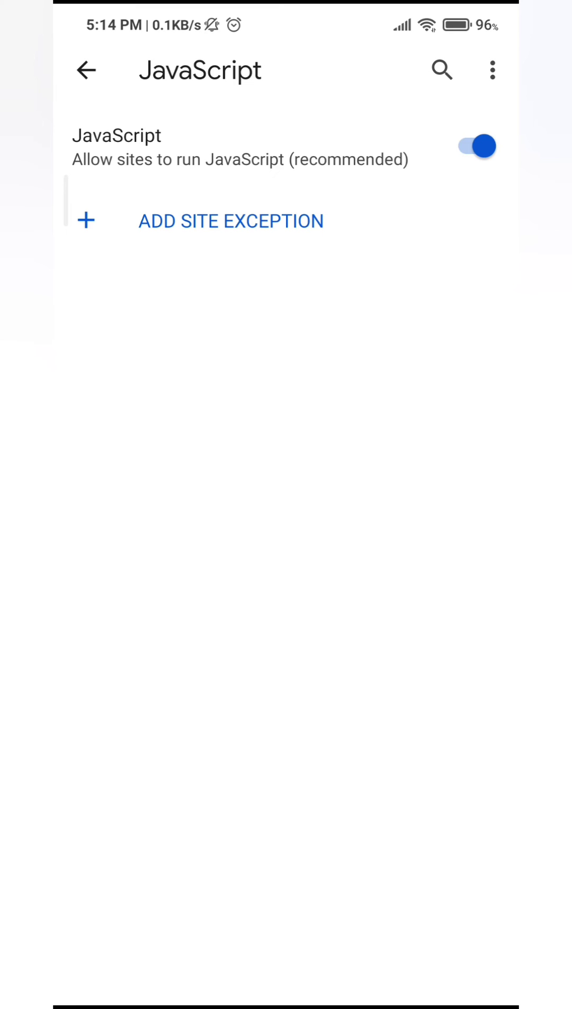
{"action": "left_click", "coordinate": [474, 146]}
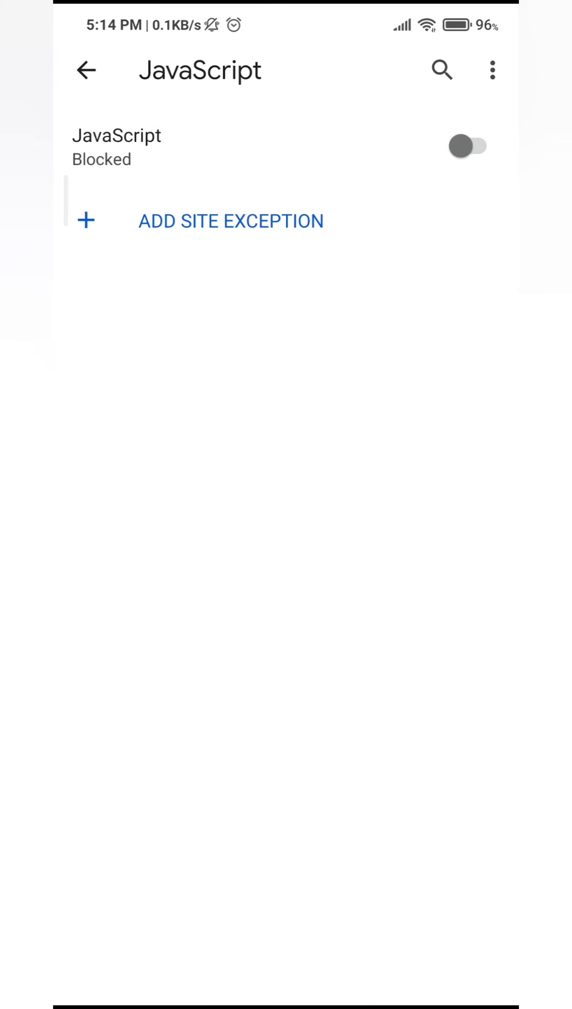
{"action": "left_click", "coordinate": [468, 147]}
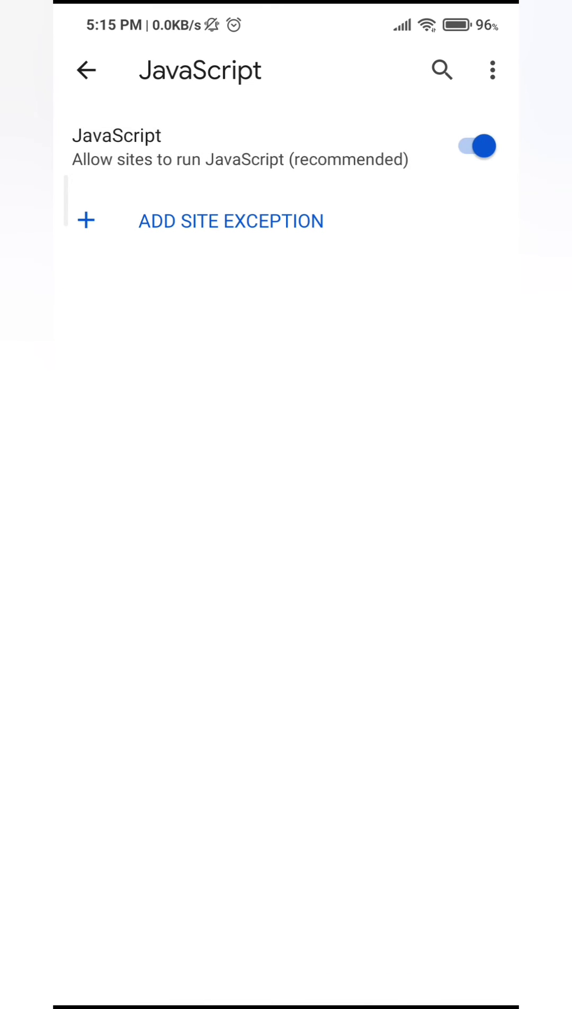